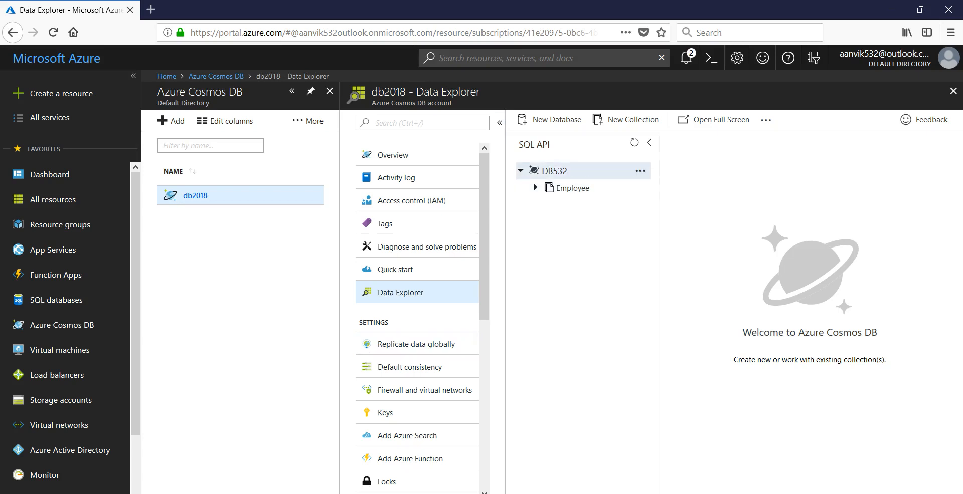
mouse_move(553, 171)
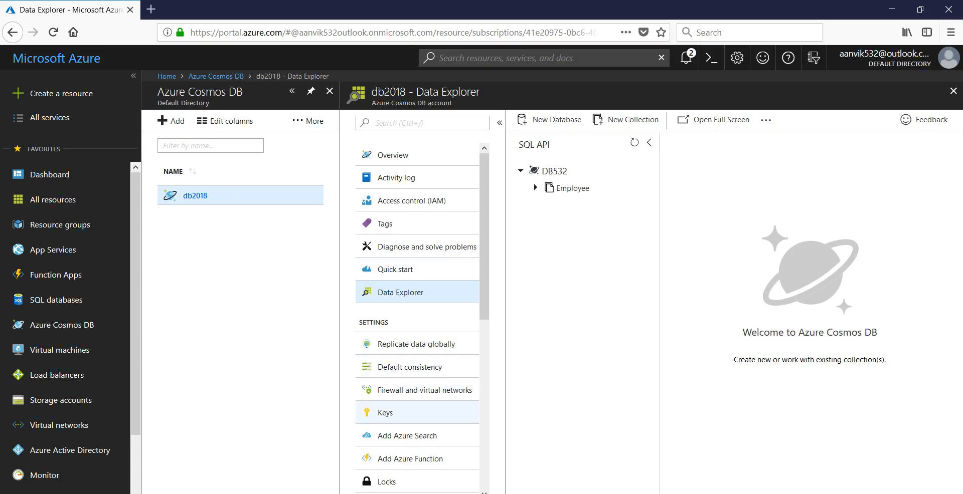
- Show the db2018 account's Keys page with URI, primary and secondary keys and connection strings
left_click(385, 413)
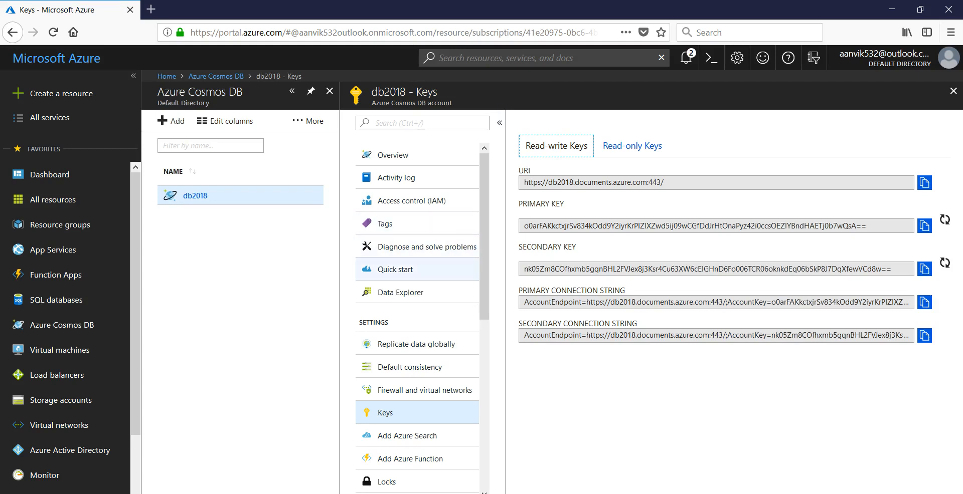
left_click(400, 292)
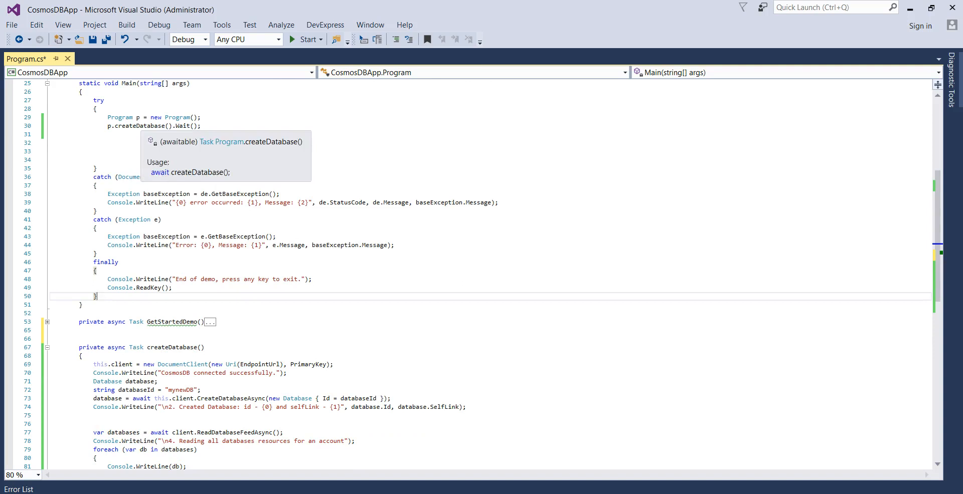
scroll("down", 3)
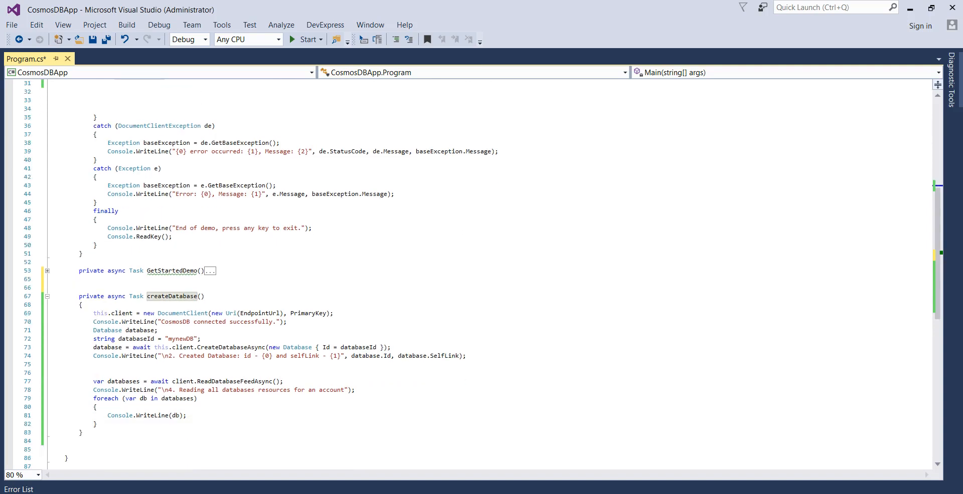
left_click(178, 296)
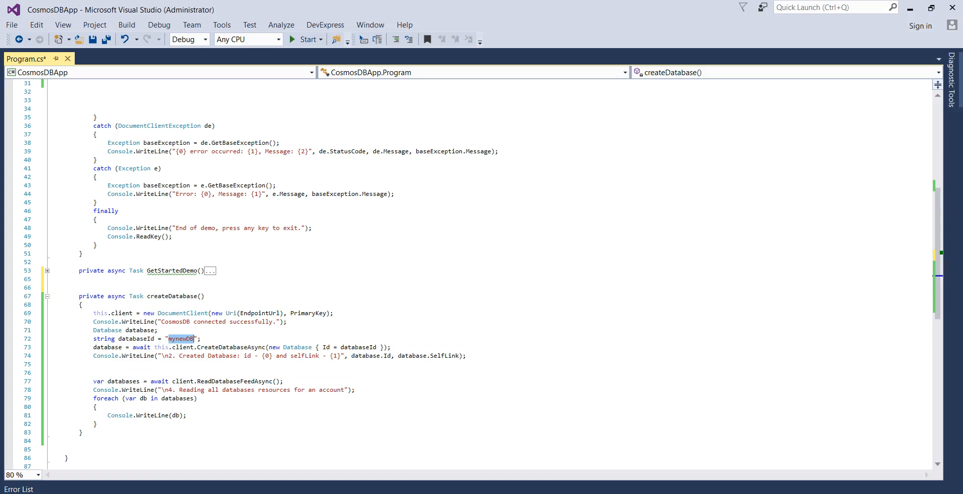
- Change the database id to DB23, save Program.cs and run the console app
type("DB23")
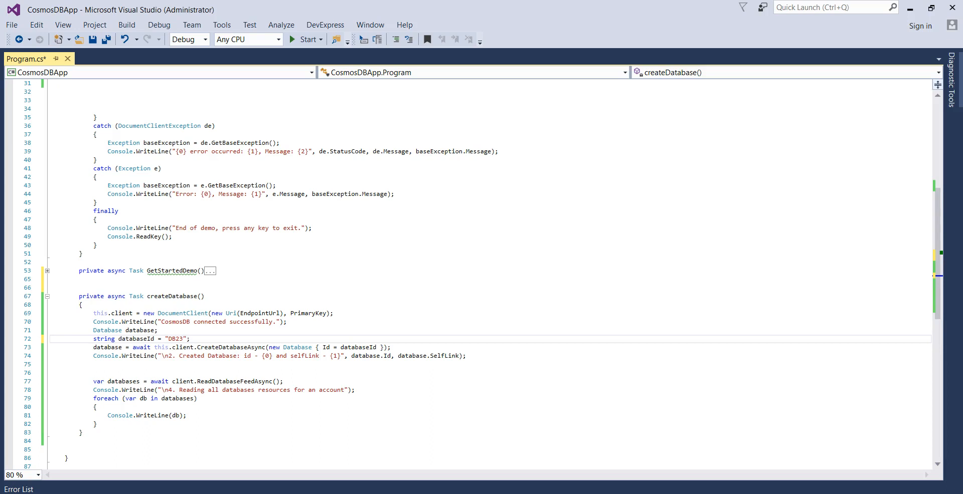
left_click(184, 338)
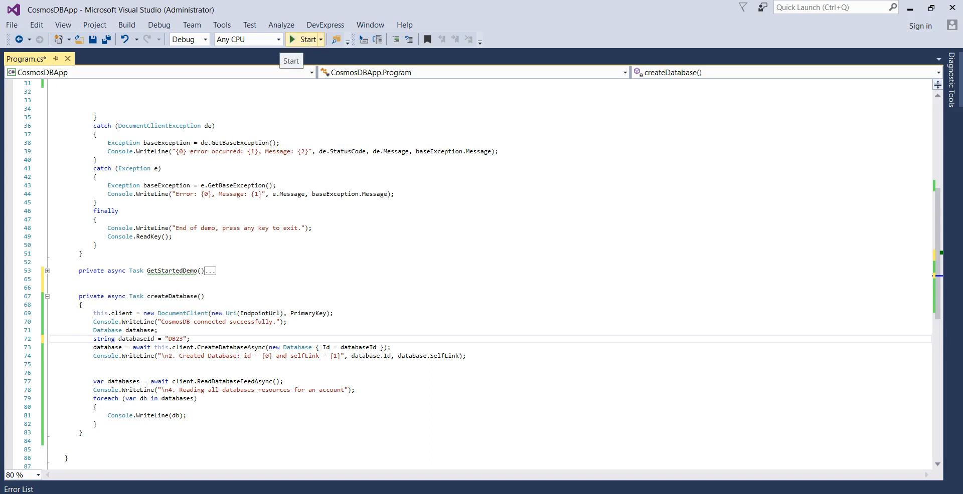
key("ctrl+s")
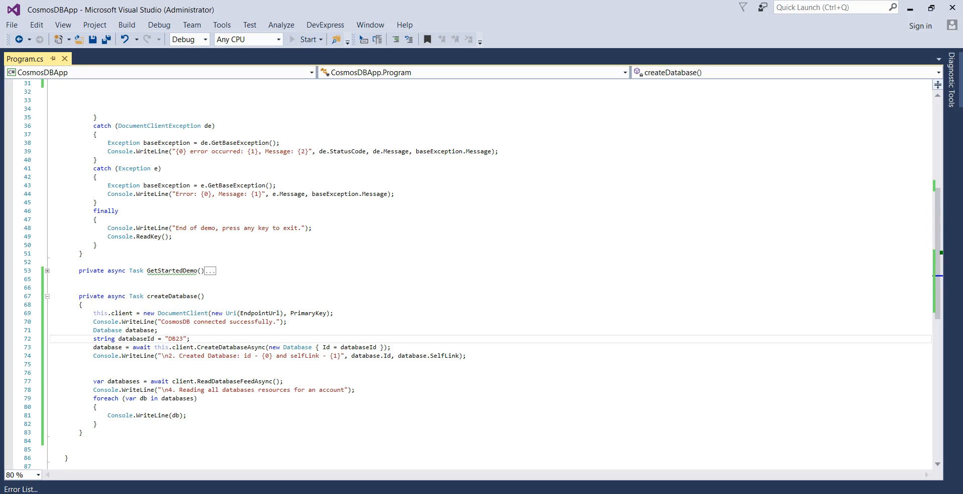